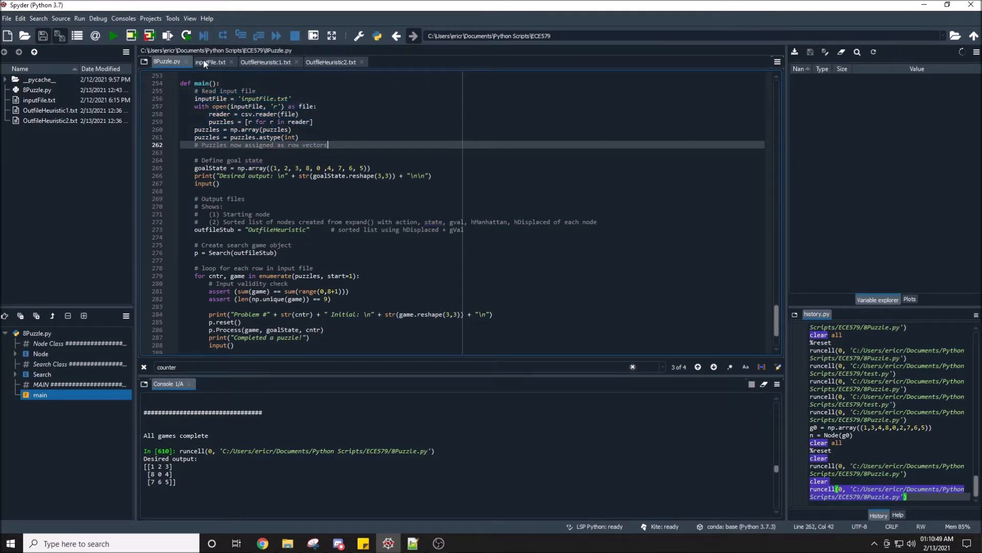
Glance at the puzzle input rows file, then review the top of the 8Puzzle script in Spyder
left_click(209, 61)
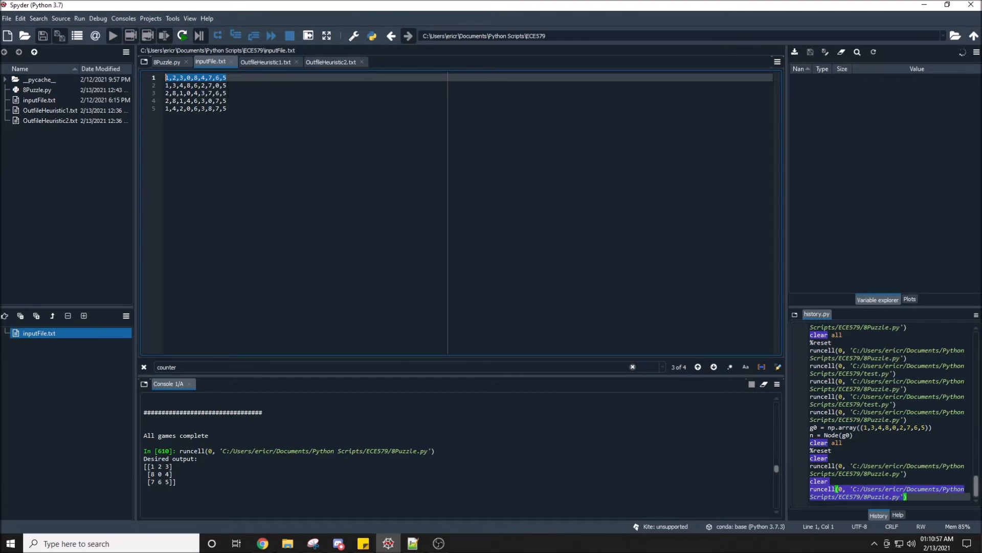
mouse_move(166, 61)
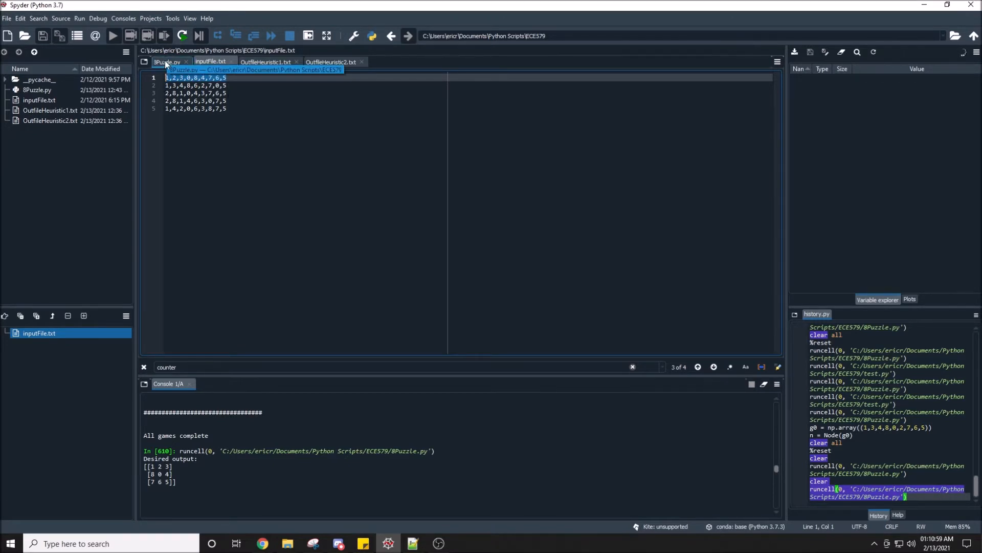
left_click(167, 61)
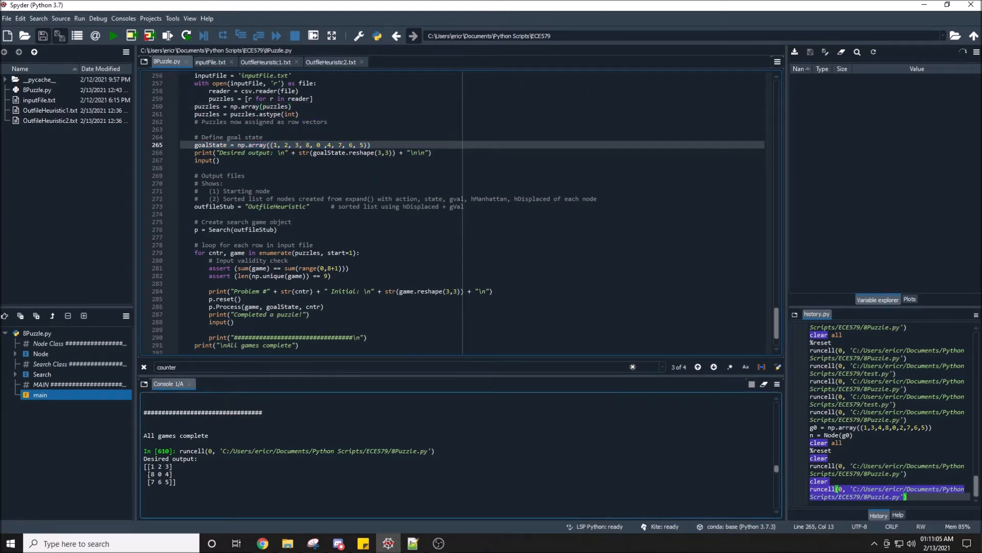
double_click(211, 146)
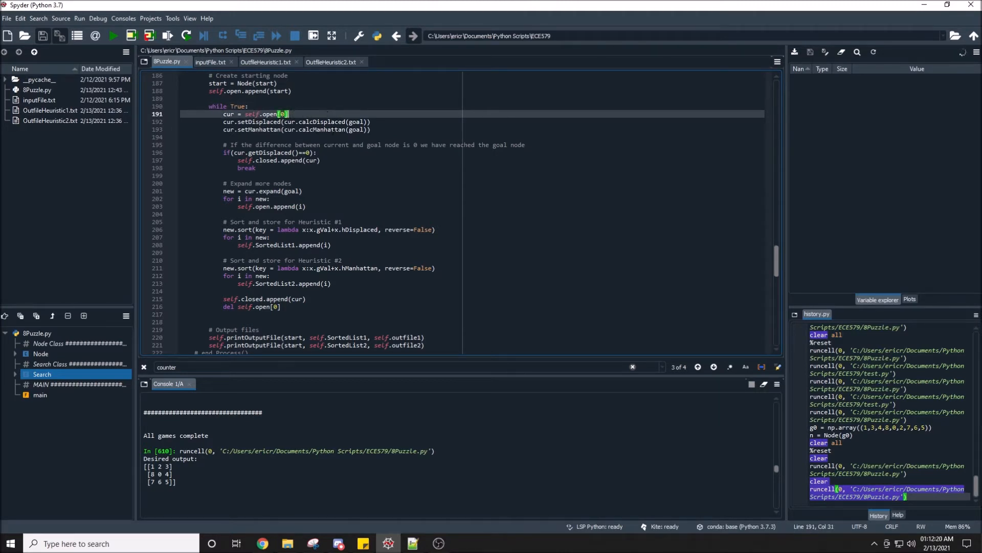
left_click(254, 153)
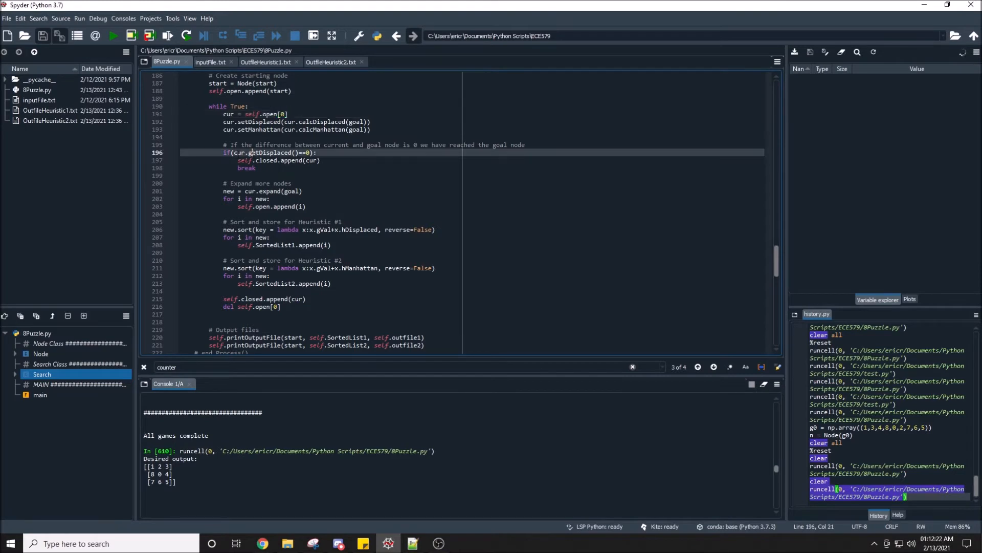
left_click(243, 159)
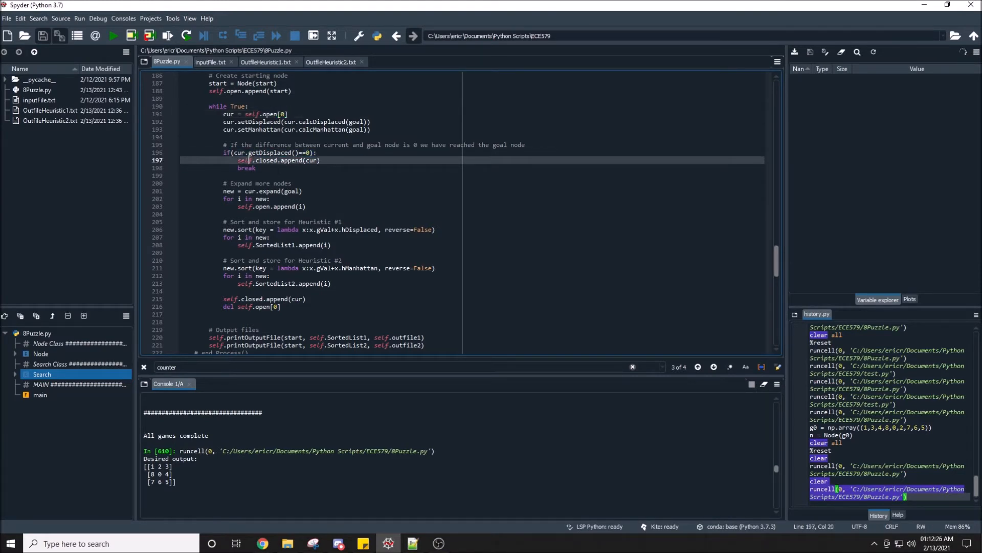
scroll("down", 3)
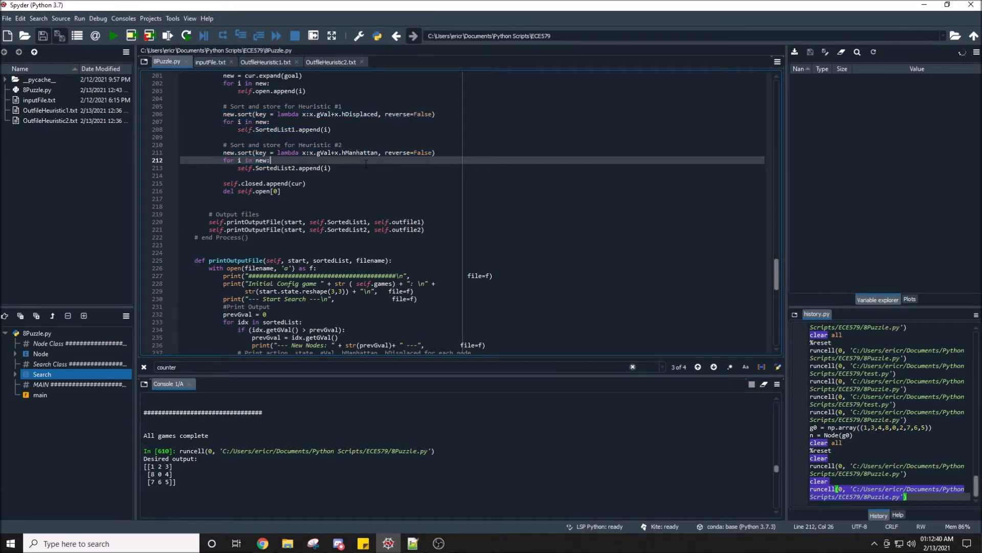
scroll("down", 3)
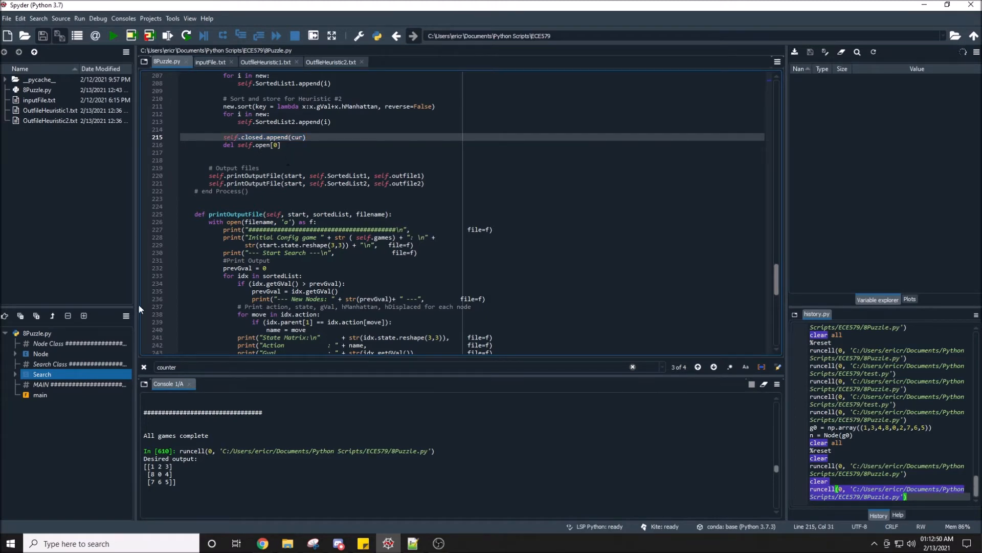
Browse through the Node class section of the 8Puzzle script
left_click(48, 344)
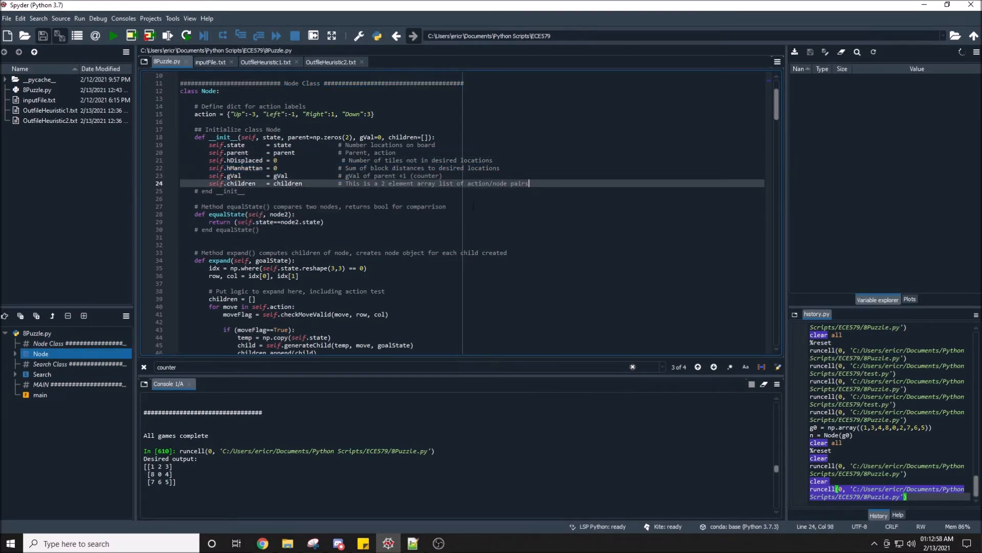
scroll("down", 3)
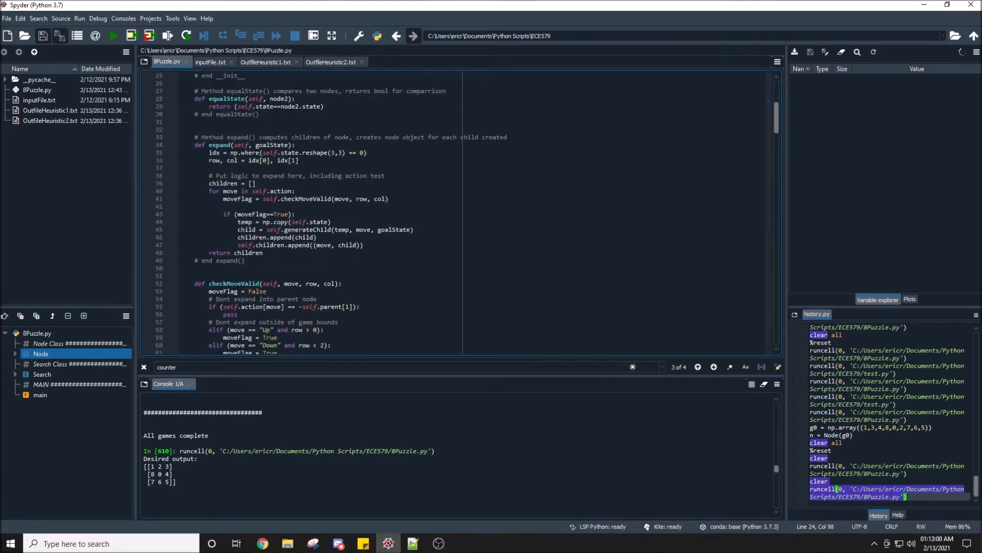
scroll("down", 3)
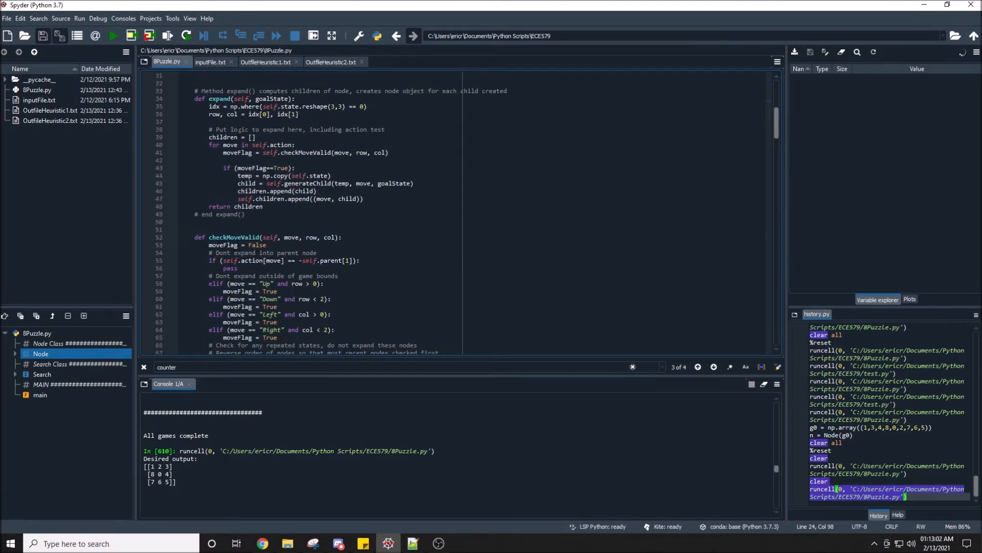
left_click(294, 114)
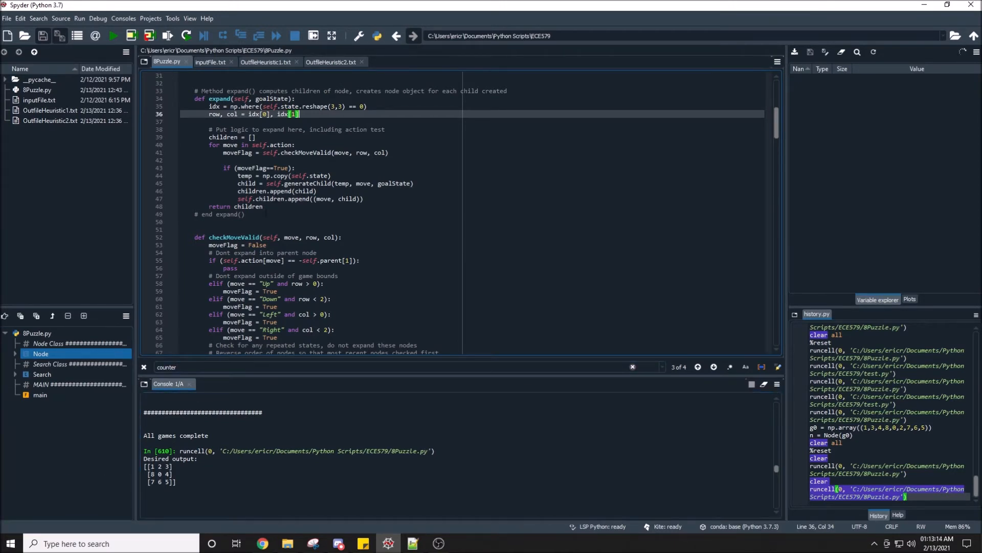
scroll("down", 3)
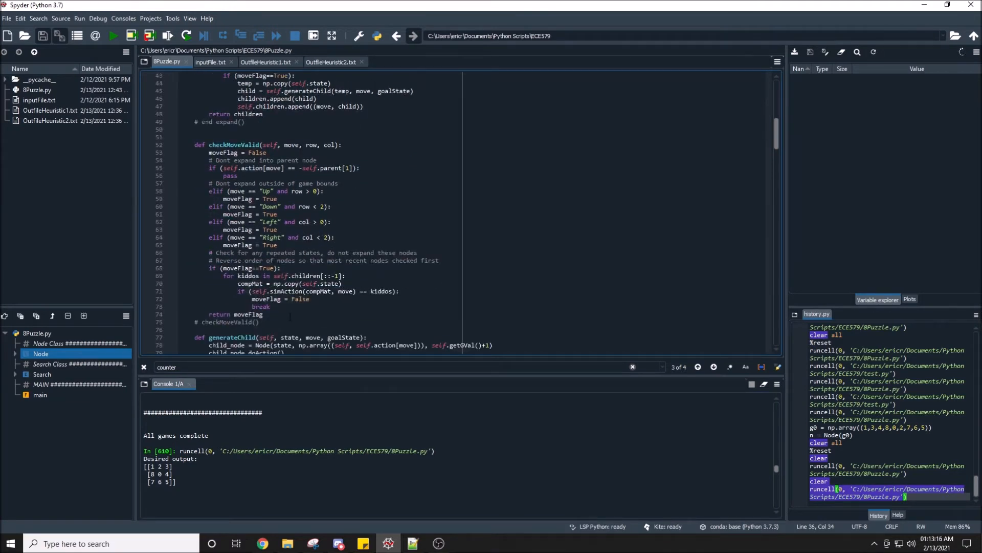
left_click(245, 268)
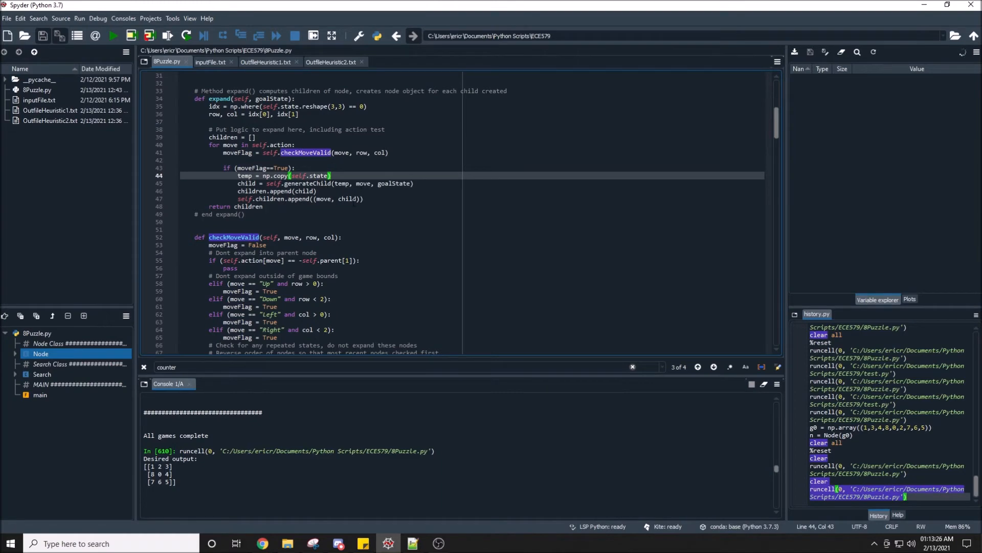
scroll("down", 3)
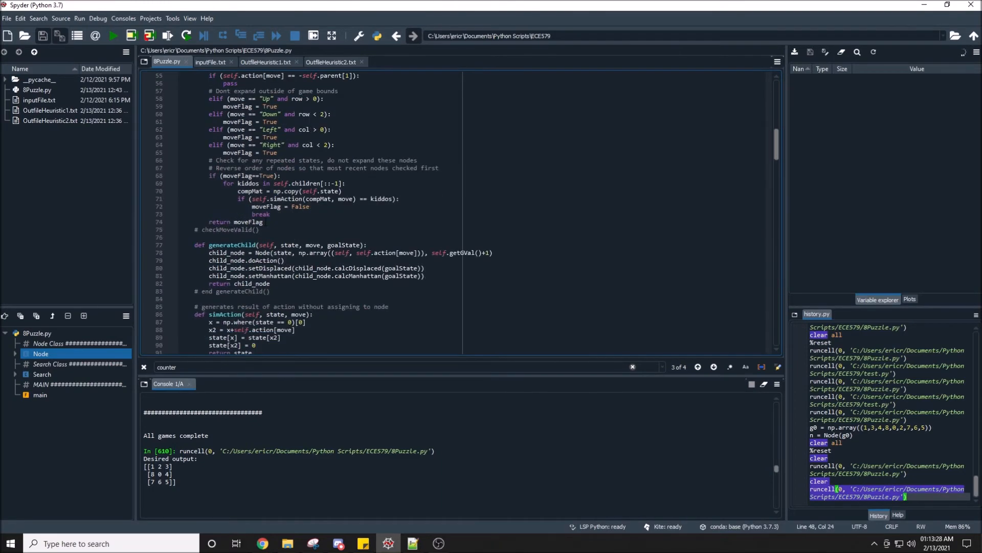
scroll("down", 3)
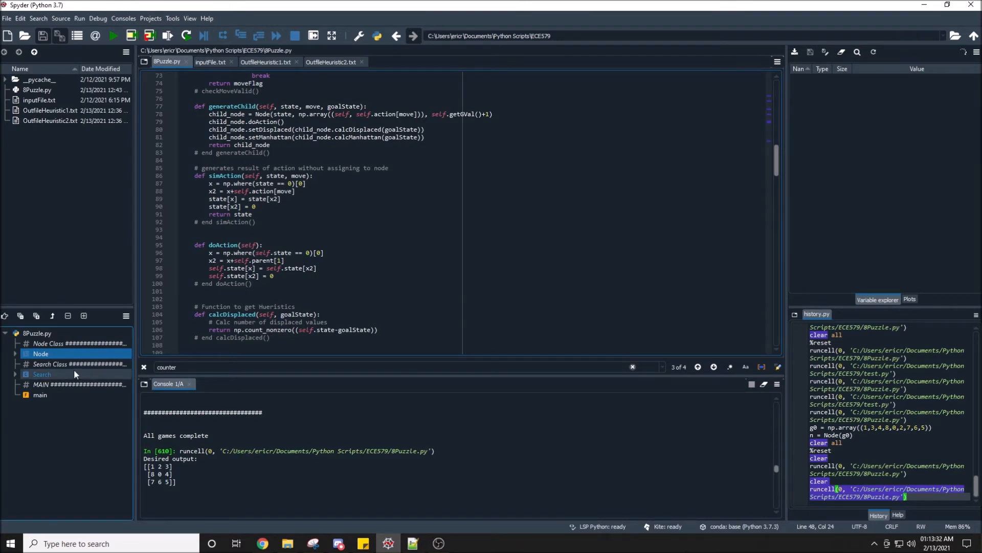
Review the Search class, then view OutfileHeuristic1.txt with game 1's state matrices in Notepad++
left_click(50, 364)
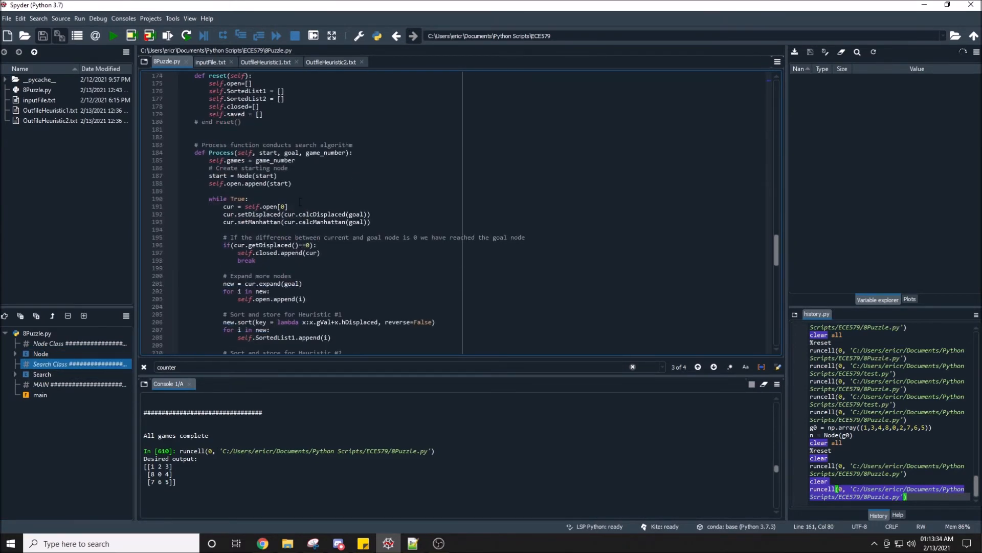
scroll("down", 3)
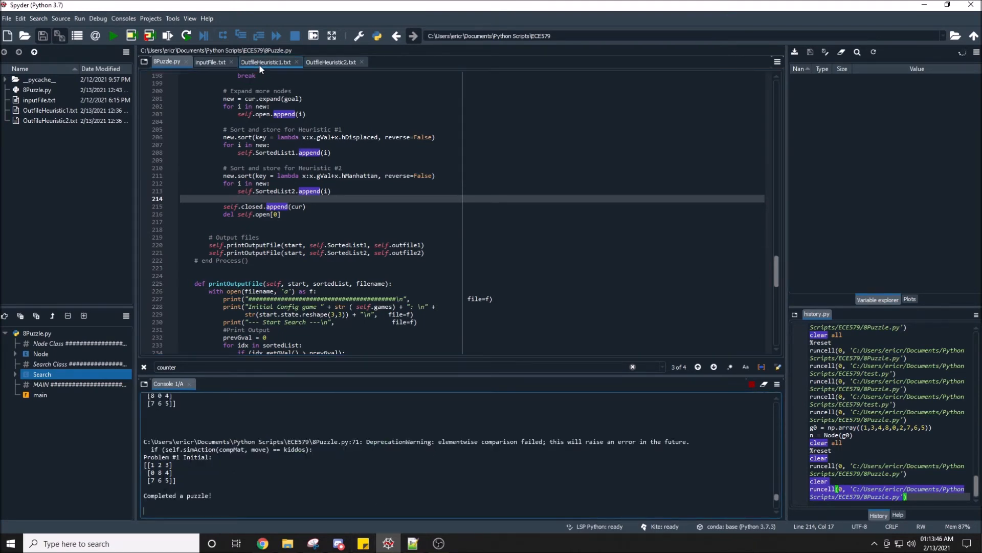
left_click(268, 62)
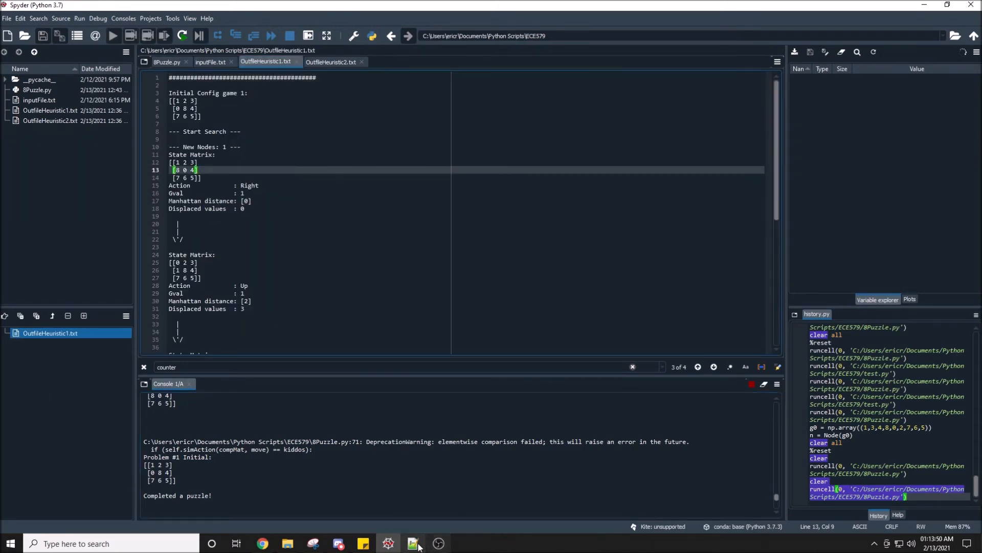
left_click(413, 543)
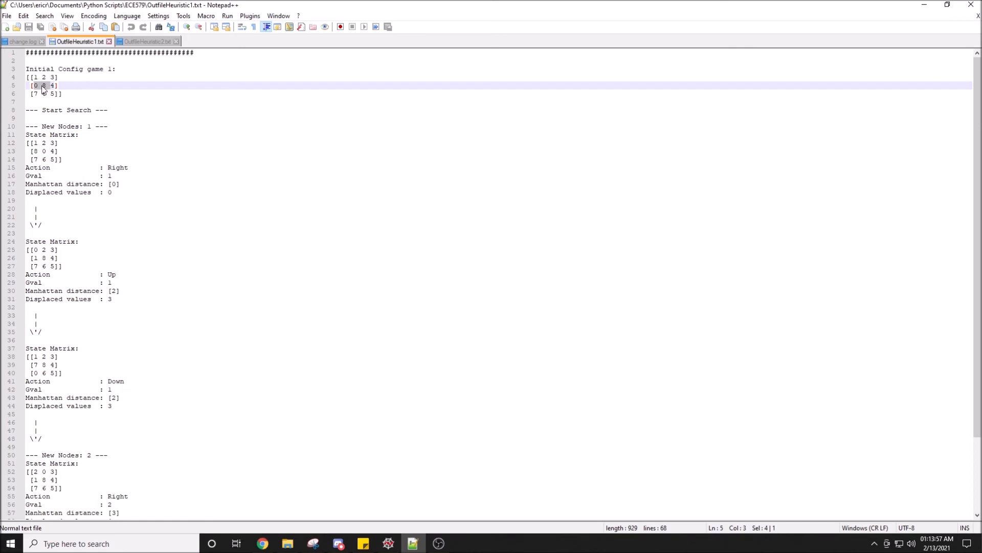
scroll("down", 3)
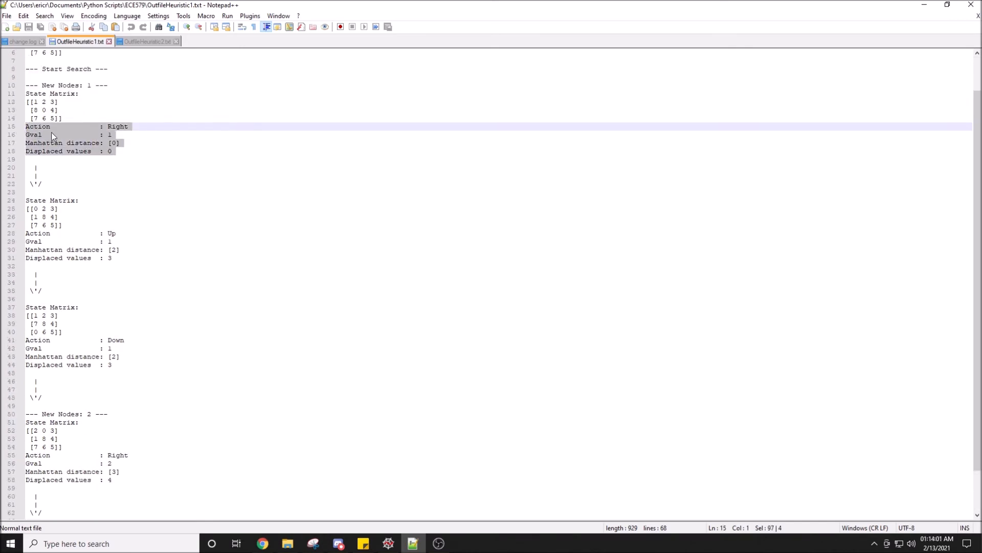
left_click(86, 152)
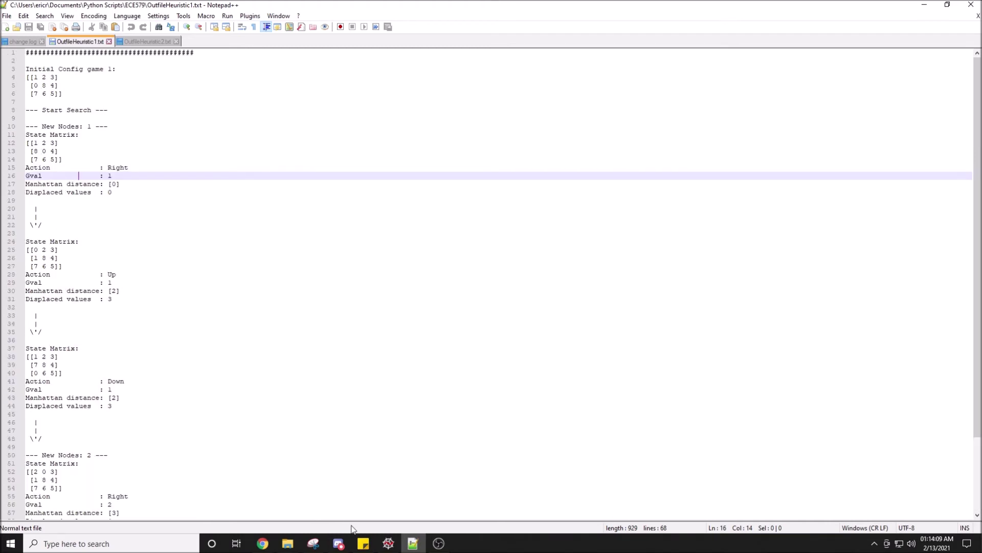
Reload OutfileHeuristic1.txt in Notepad++ and scroll to game 2's expanded nodes ending with Complete
left_click(388, 542)
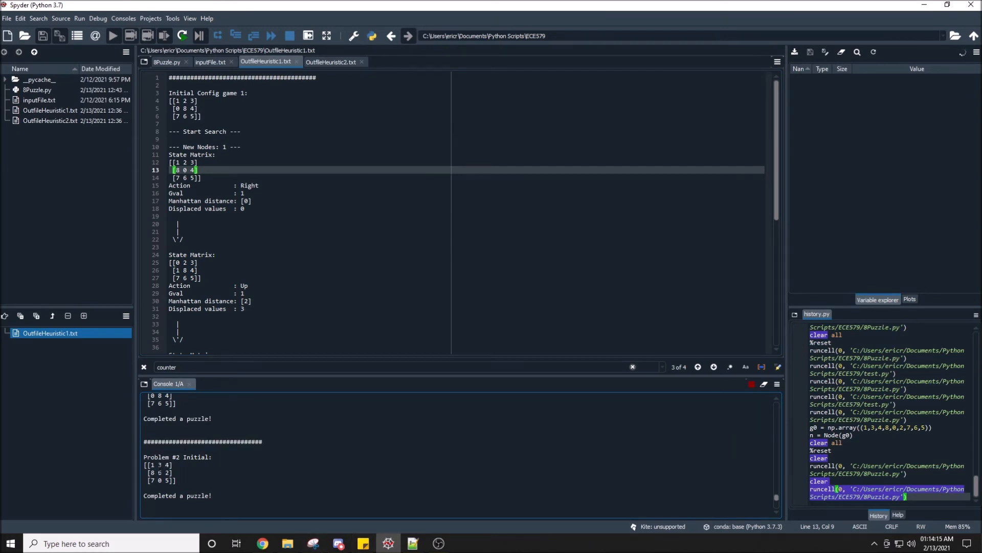
mouse_move(413, 542)
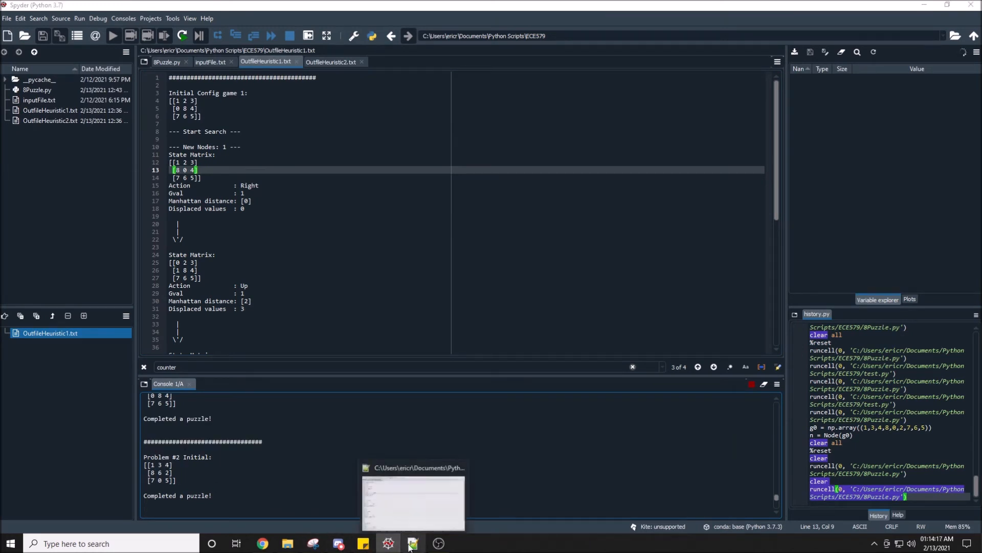
left_click(414, 542)
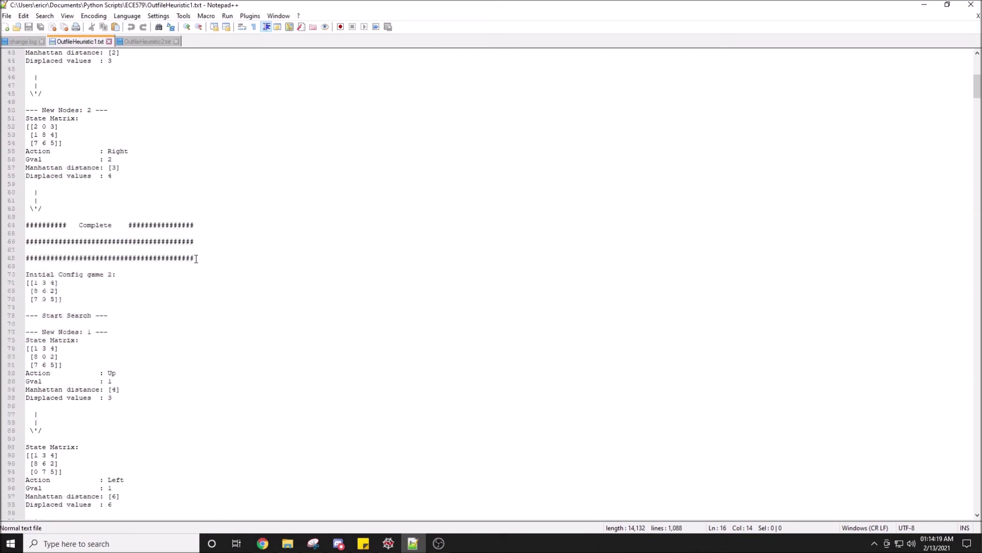
scroll("down", 3)
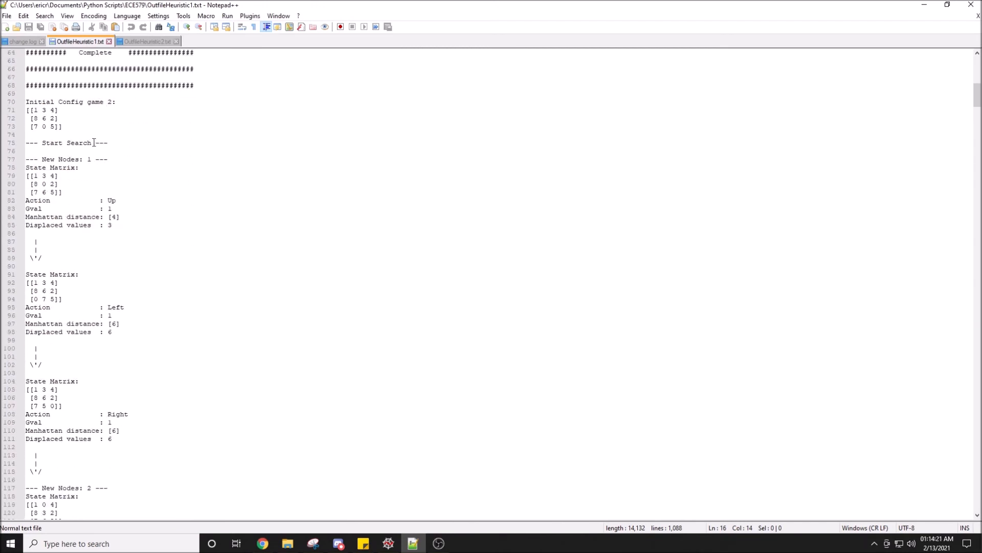
scroll("down", 3)
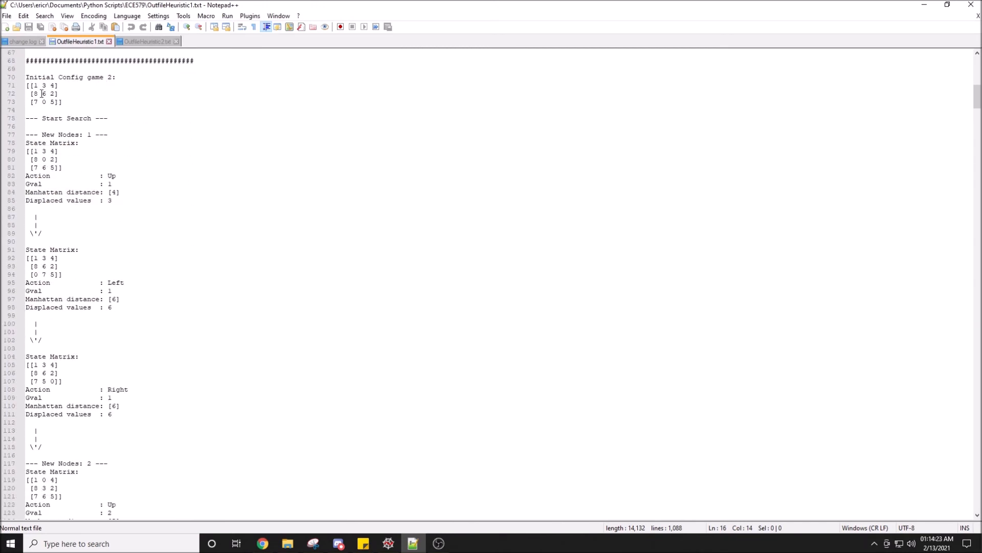
scroll("down", 3)
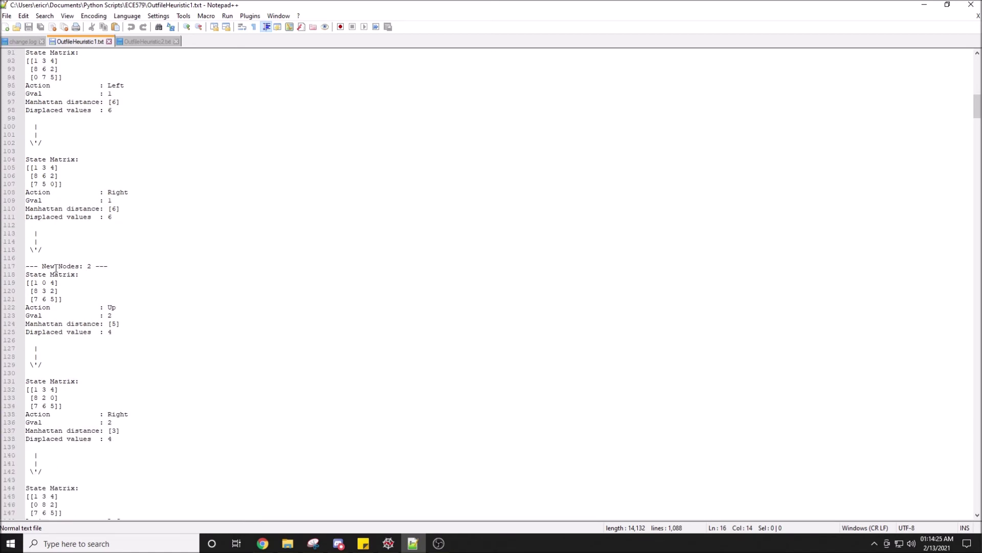
scroll("down", 3)
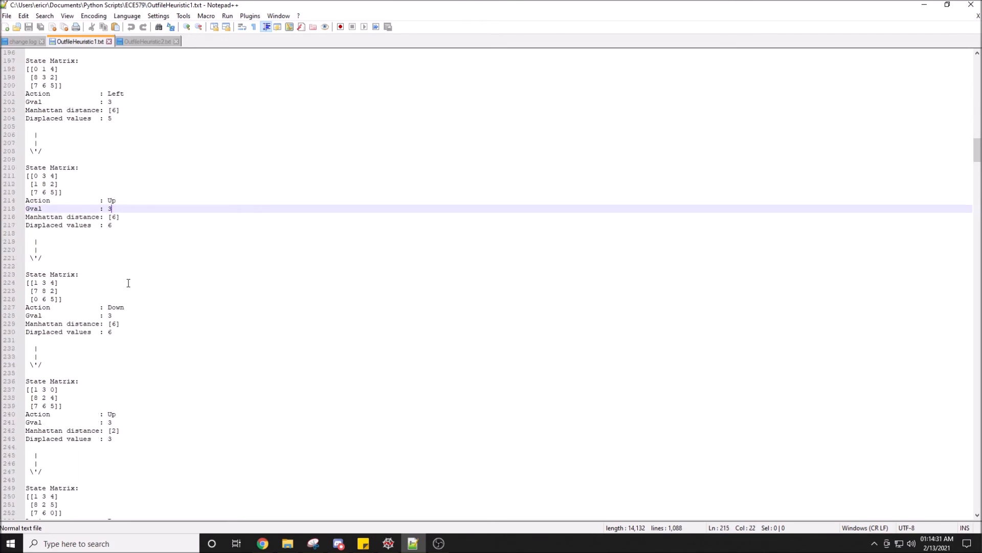
scroll("down", 3)
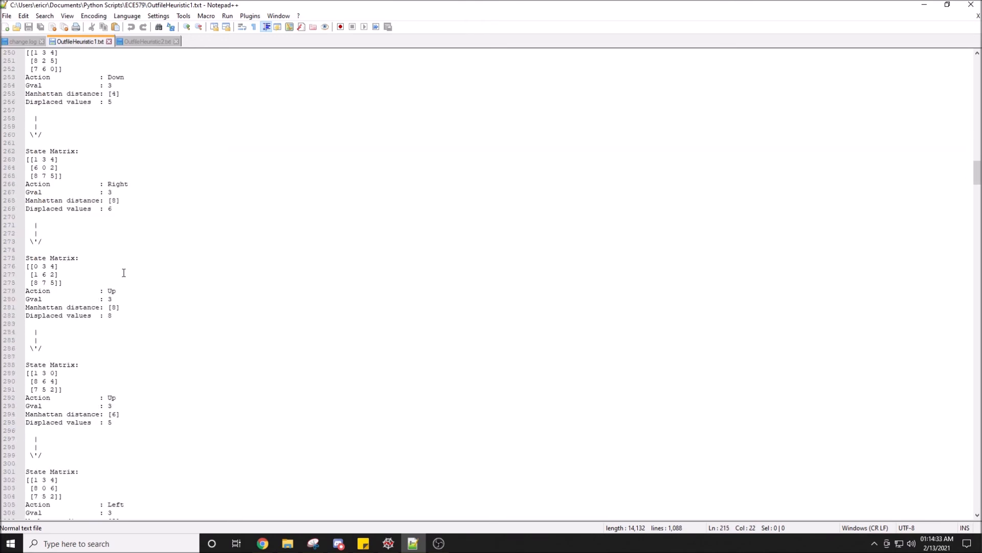
scroll("down", 3)
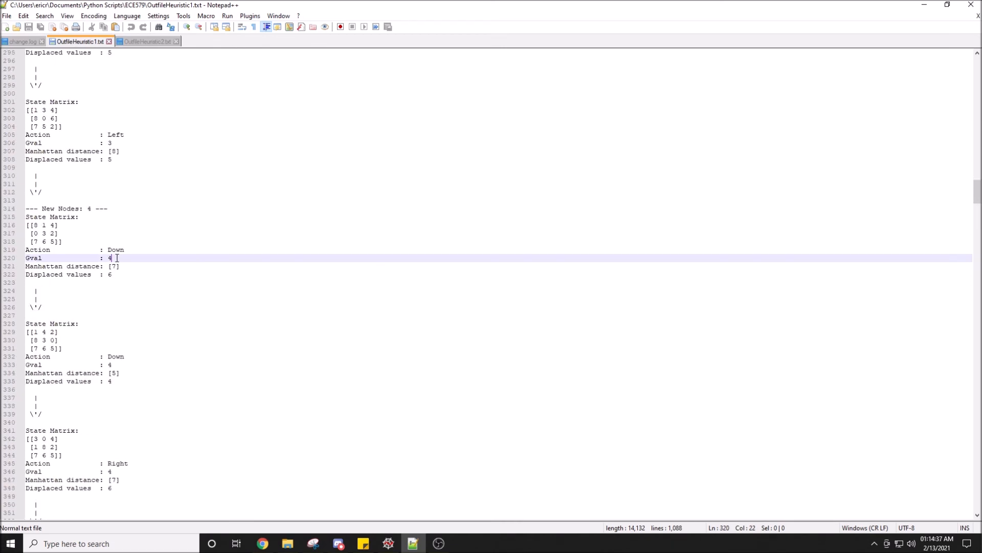
scroll("down", 3)
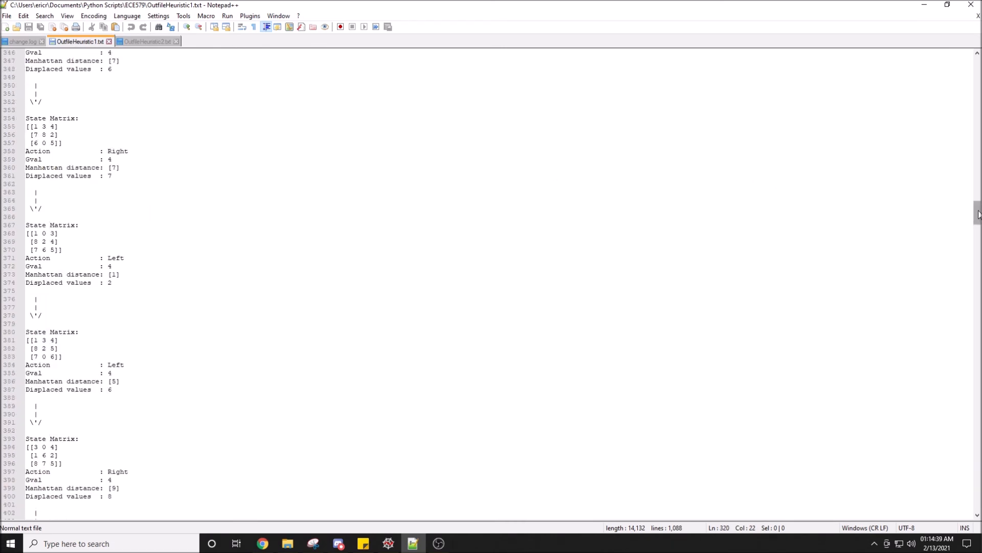
scroll("down", 3)
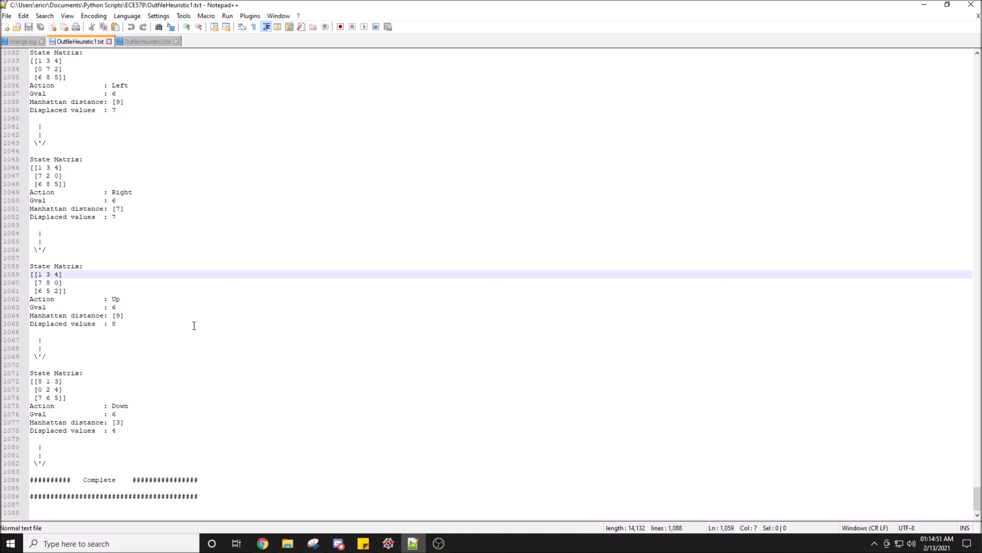
Reload the 8,716-line OutfileHeuristic1.txt, then return to Spyder's console listing problem #4's grid
left_click(413, 543)
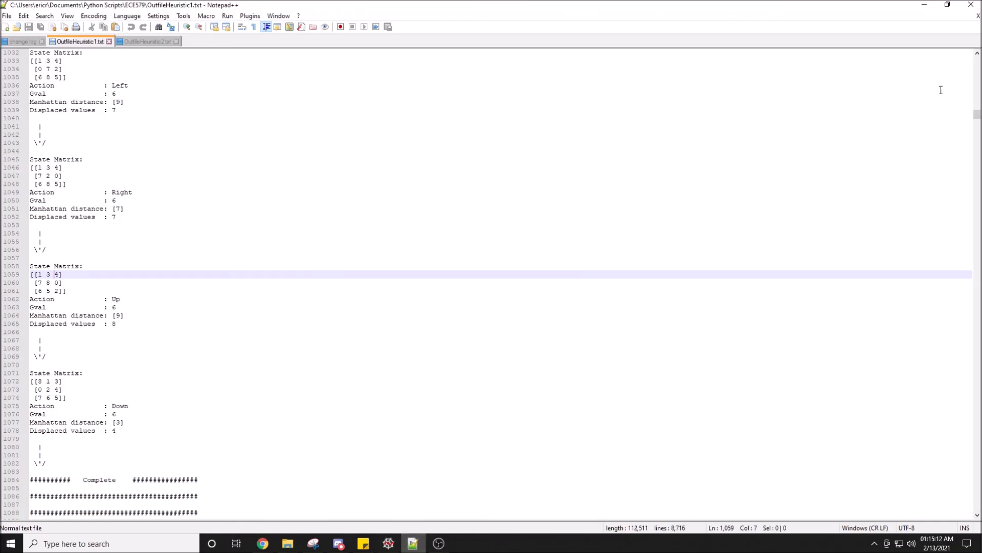
scroll("down", 3)
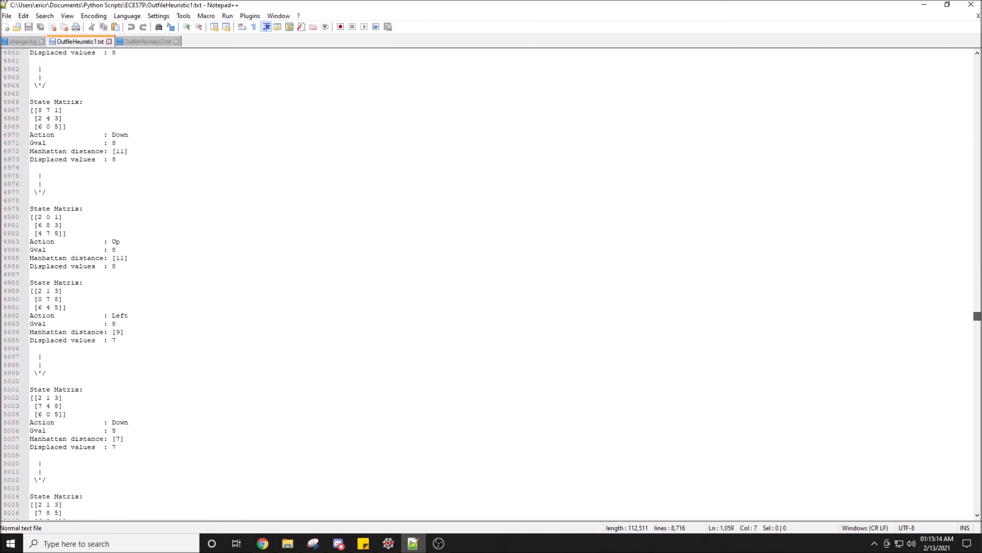
scroll("down", 3)
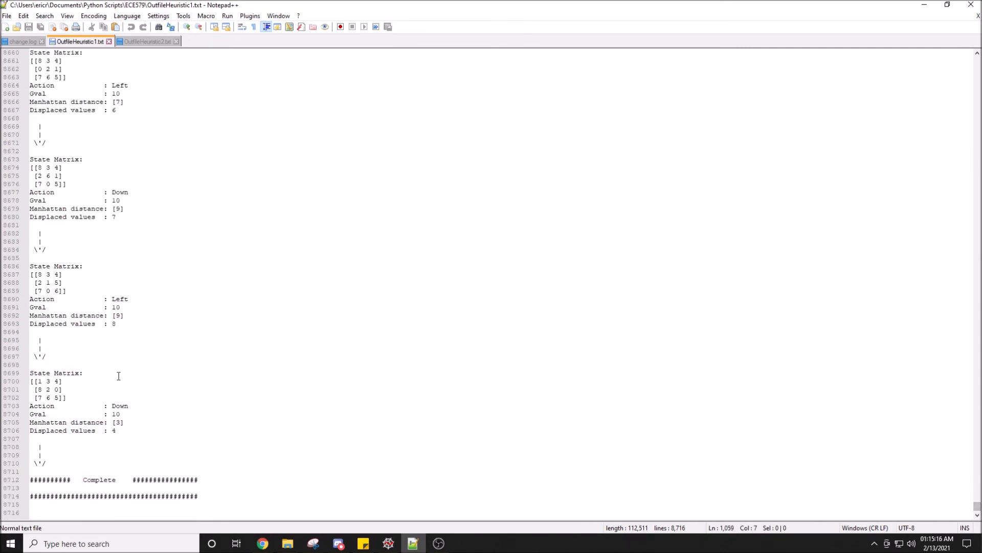
mouse_move(415, 532)
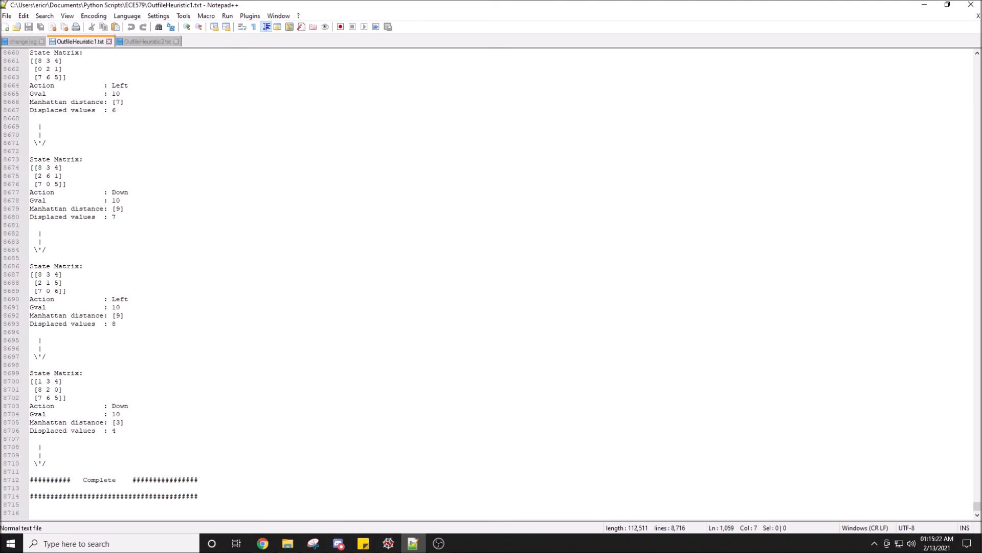
left_click(387, 542)
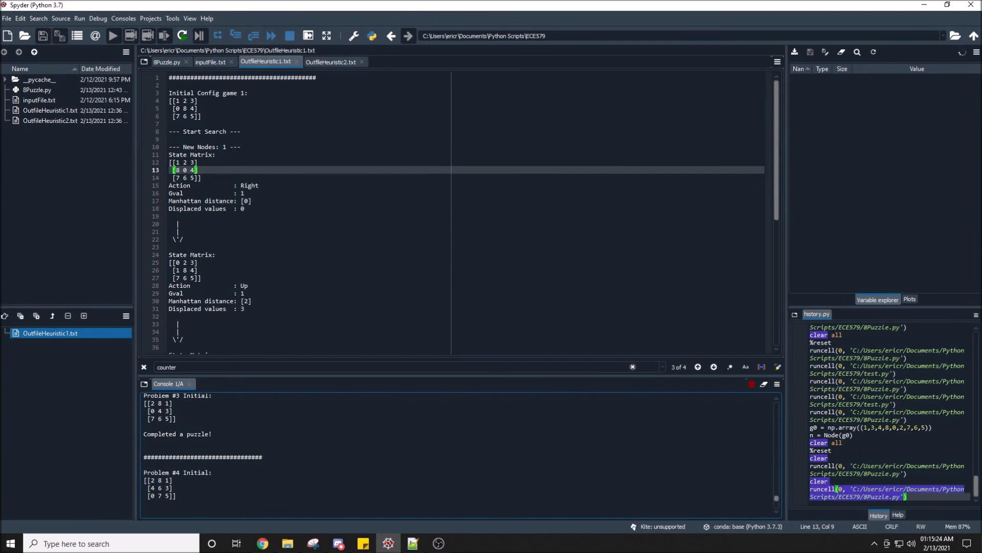